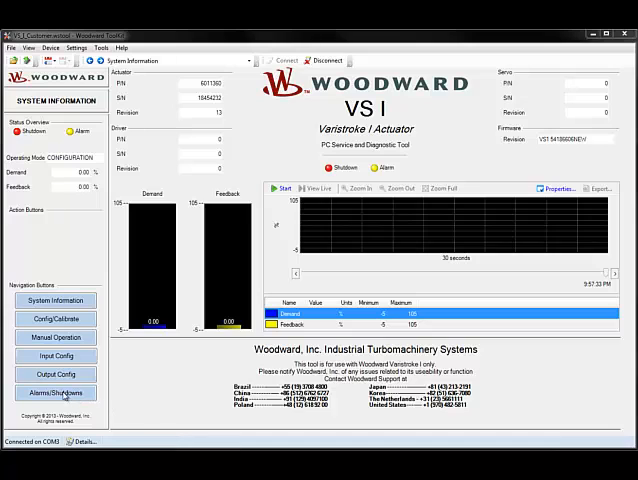
Show the Alarms/Shutdowns page listing the active Demand Invalid and demand input faults.
click(56, 392)
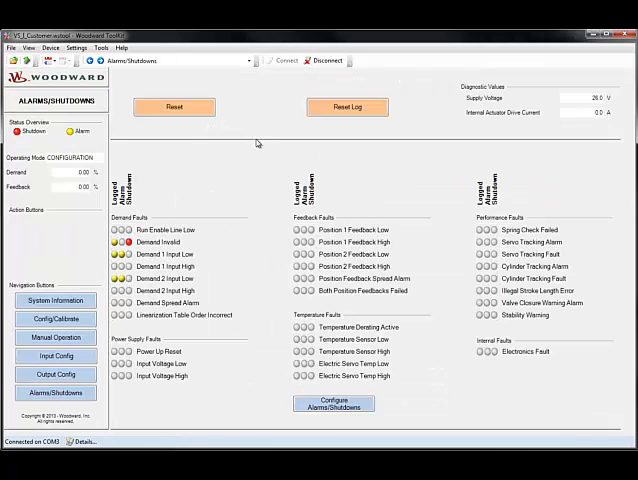
mouse_move(231, 131)
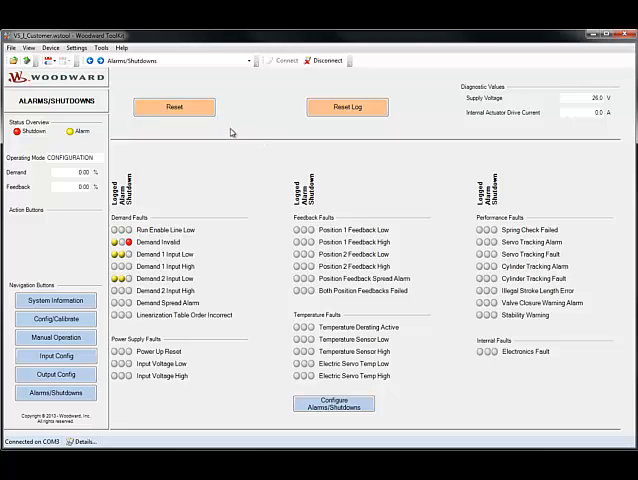
mouse_move(240, 114)
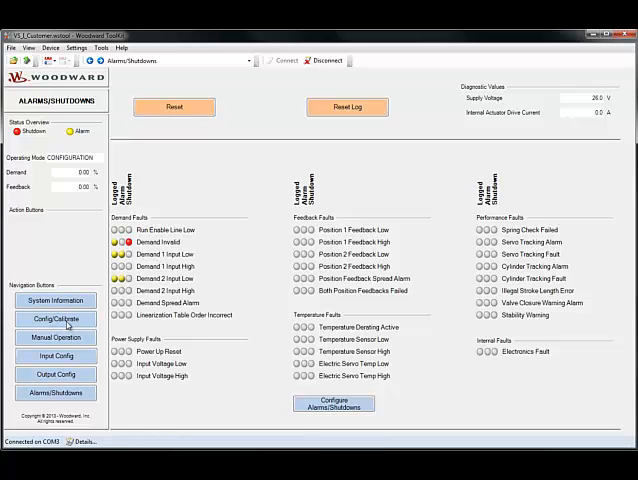
Go to the Config/Calibrate page showing mechanical limits, cylinder configuration and stability settings.
click(56, 318)
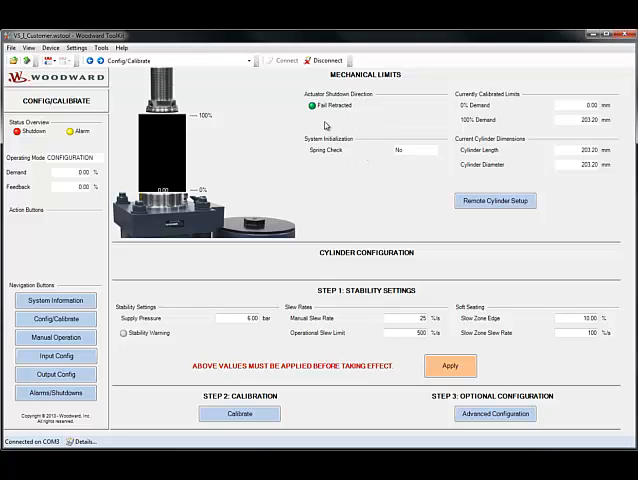
mouse_move(398, 155)
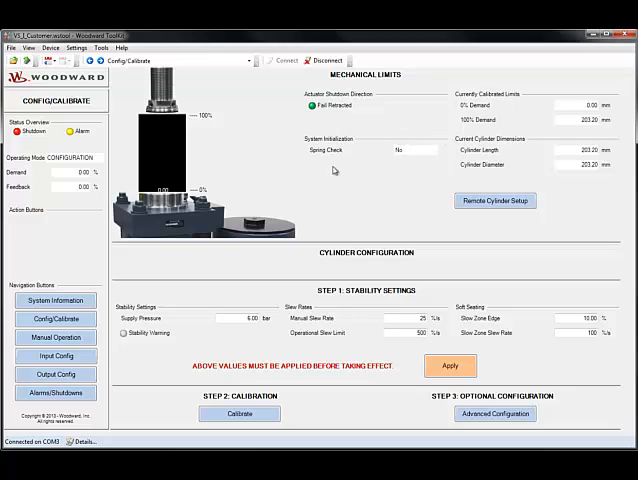
mouse_move(458, 160)
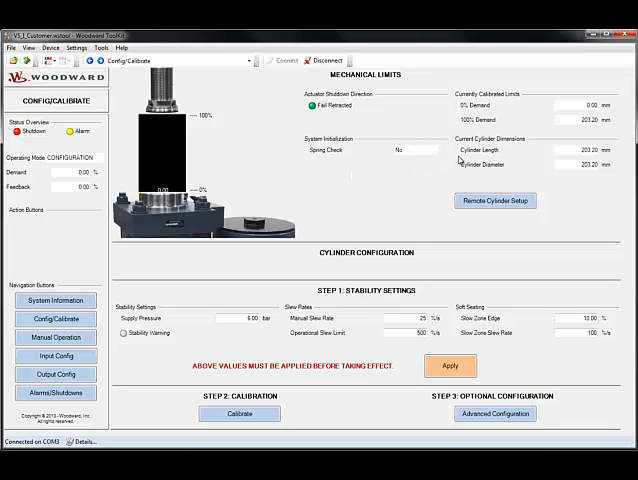
mouse_move(306, 181)
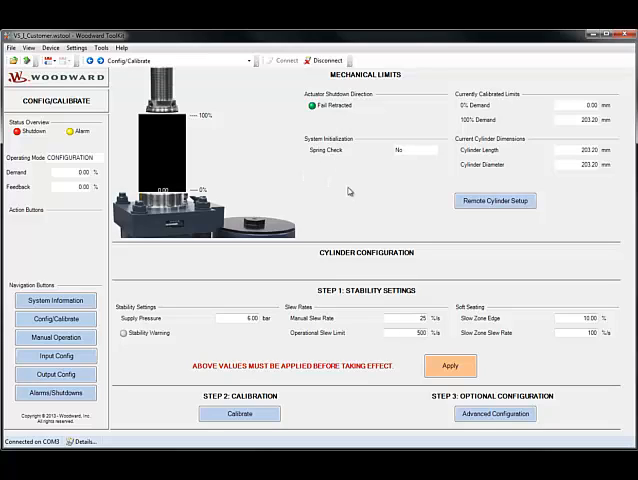
mouse_move(340, 158)
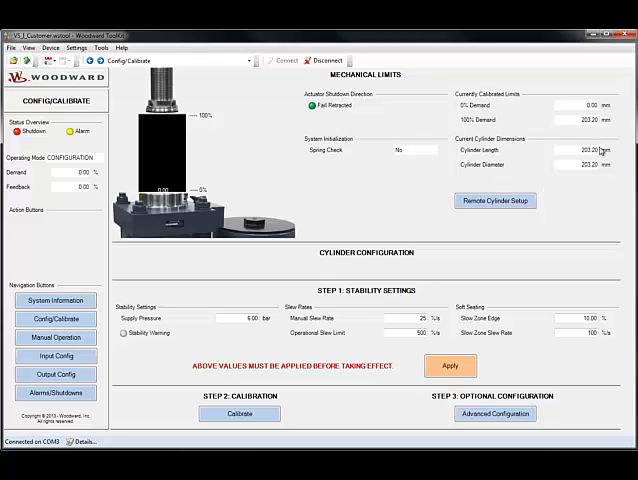
mouse_move(558, 165)
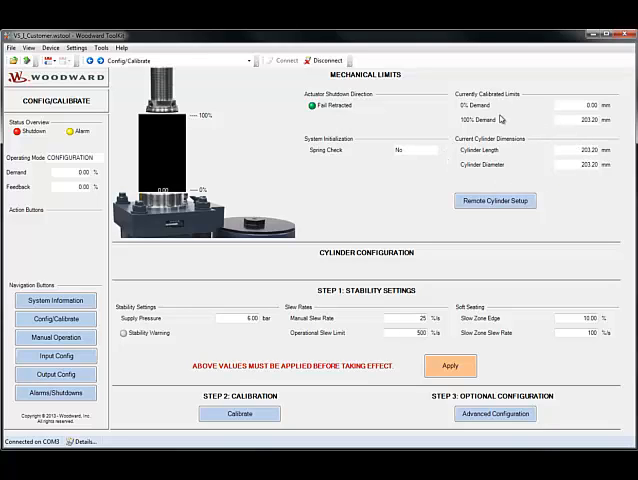
mouse_move(399, 180)
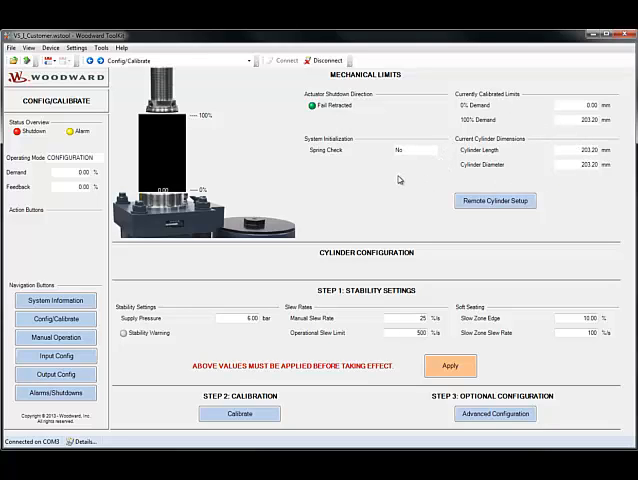
View Remote Cylinder Setup with cylinder dimensions, position sensor length and reverse-acting options.
click(495, 200)
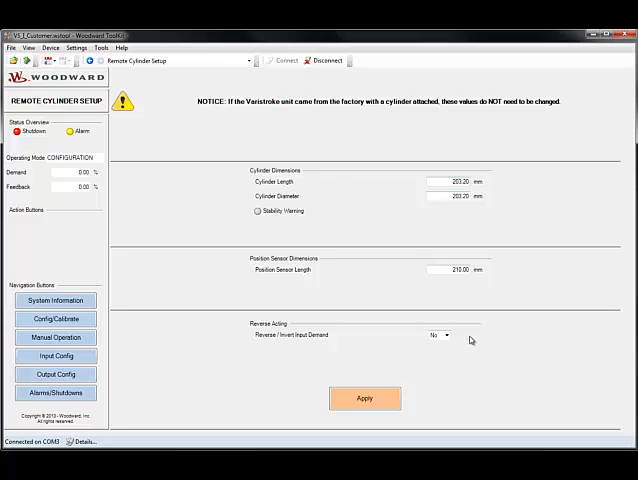
mouse_move(333, 321)
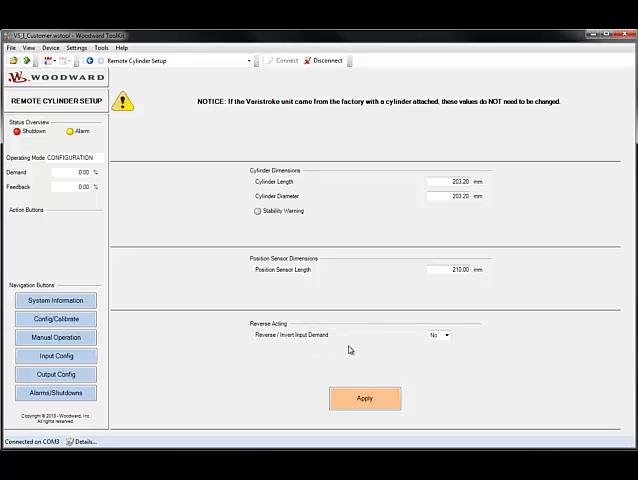
mouse_move(347, 348)
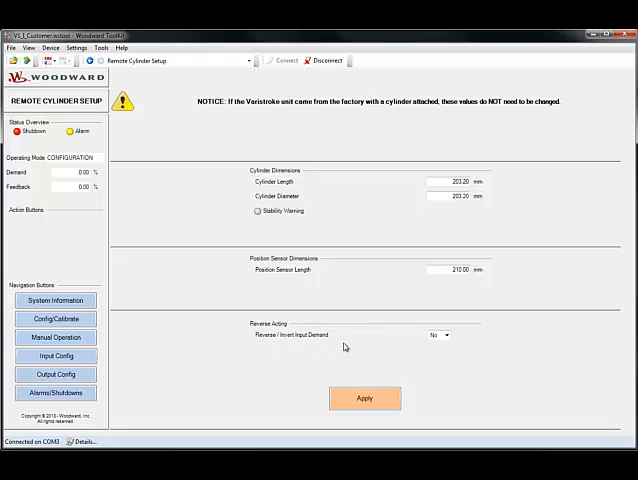
mouse_move(410, 341)
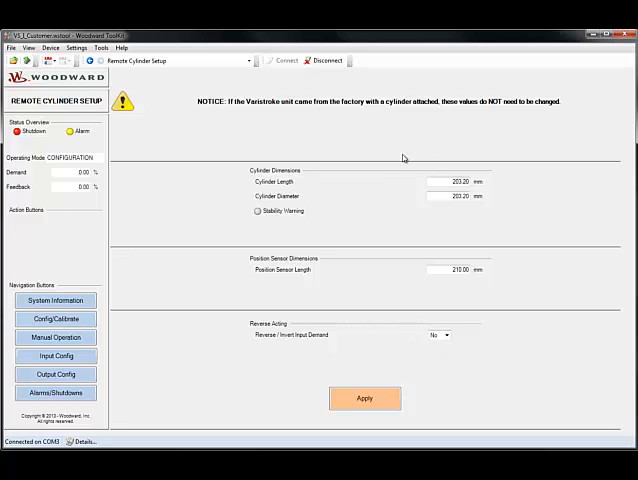
mouse_move(593, 117)
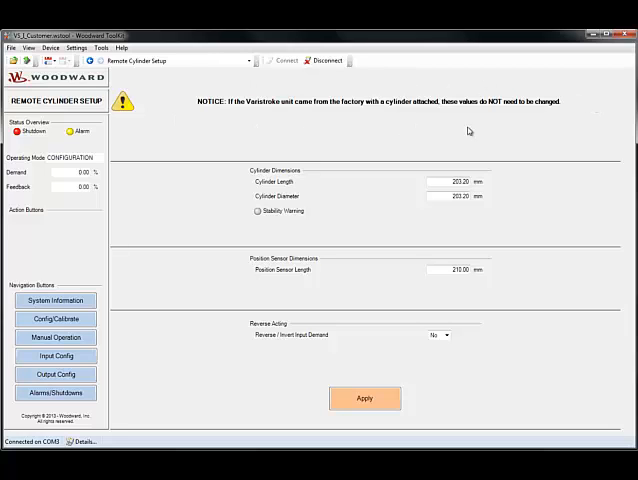
mouse_move(449, 285)
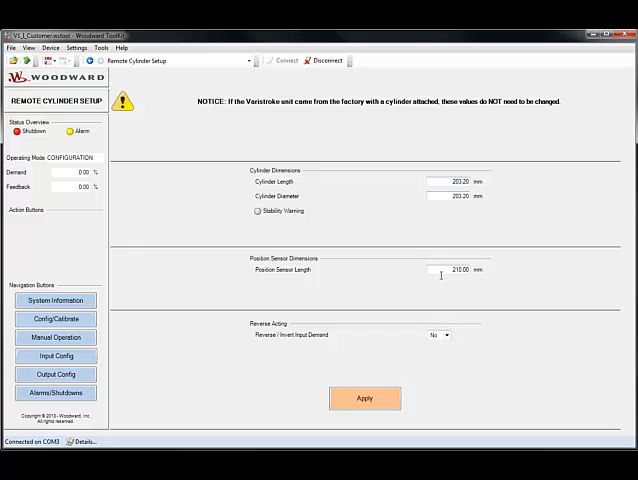
Return to the Config/Calibrate page with the cylinder values left unchanged.
click(56, 318)
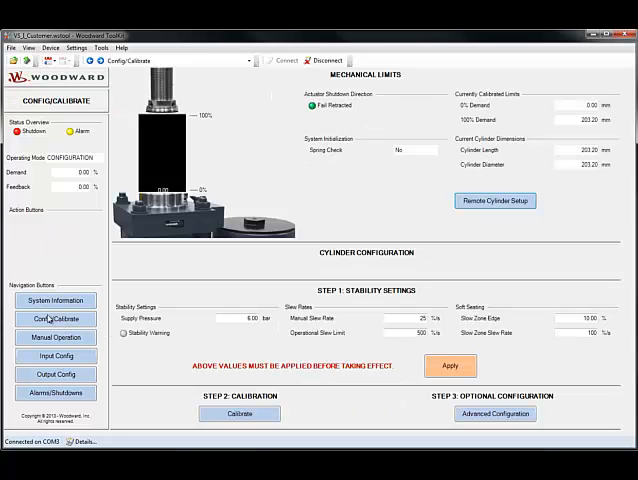
mouse_move(290, 280)
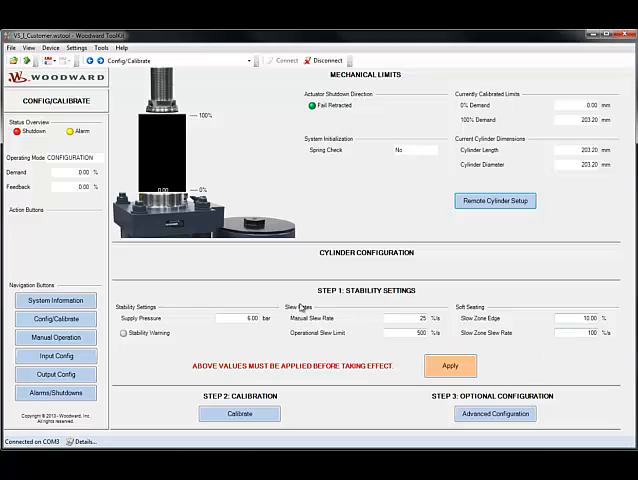
mouse_move(184, 326)
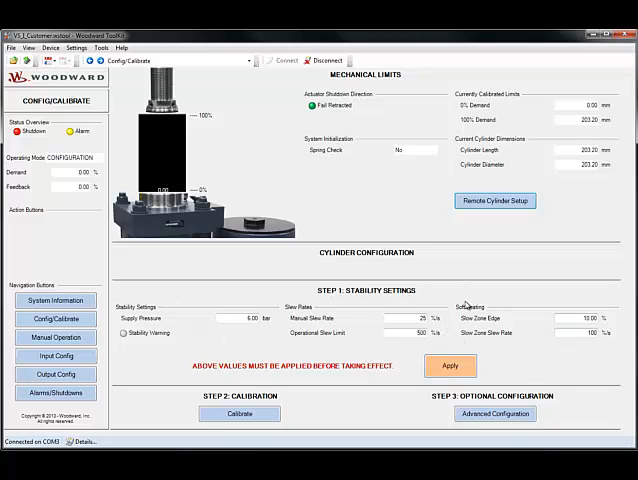
mouse_move(310, 300)
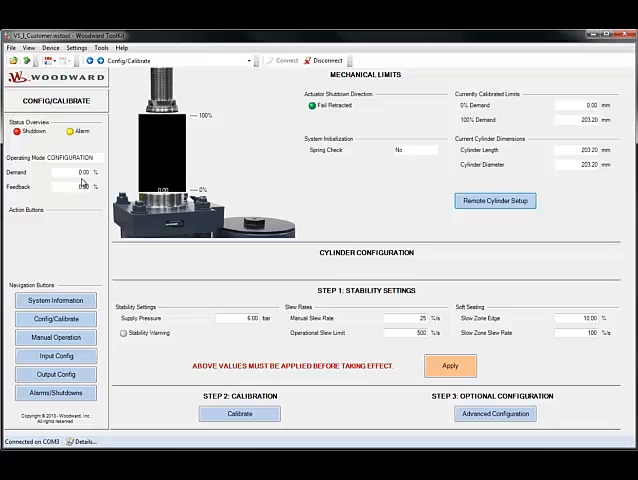
mouse_move(85, 182)
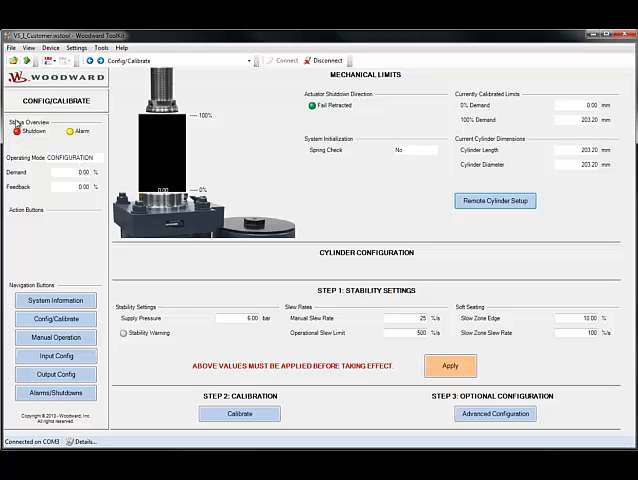
mouse_move(42, 140)
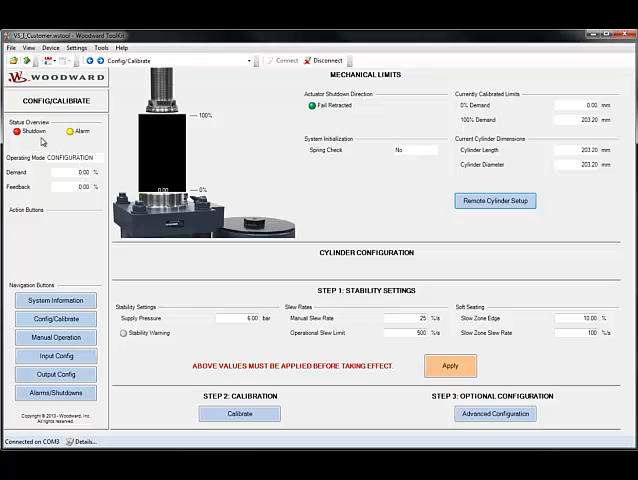
mouse_move(298, 347)
text(8)
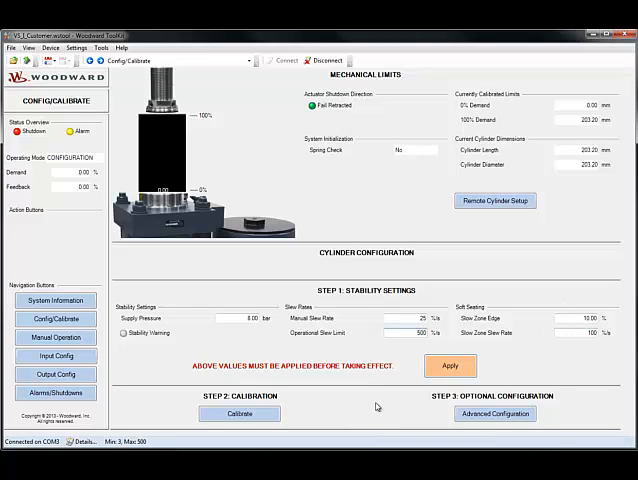
mouse_move(434, 389)
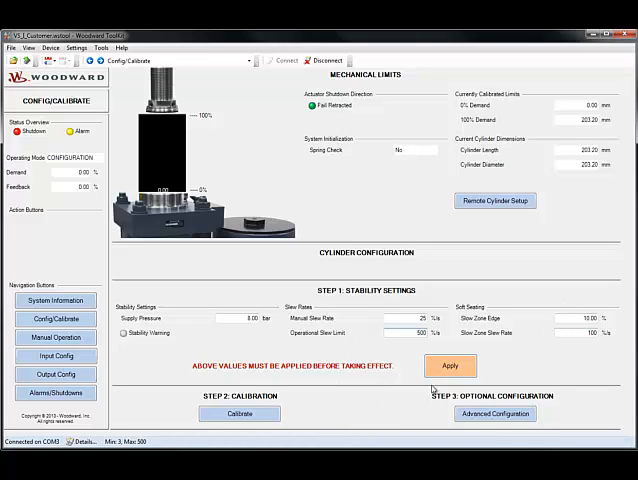
Apply the new stability settings and start saving the configuration to the actuator.
click(450, 365)
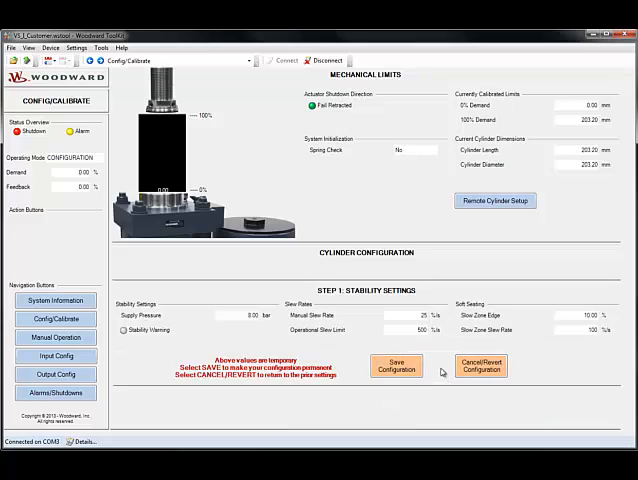
mouse_move(443, 371)
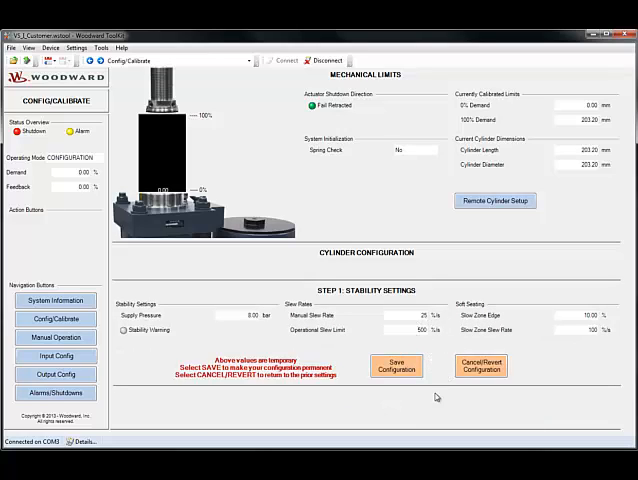
click(396, 366)
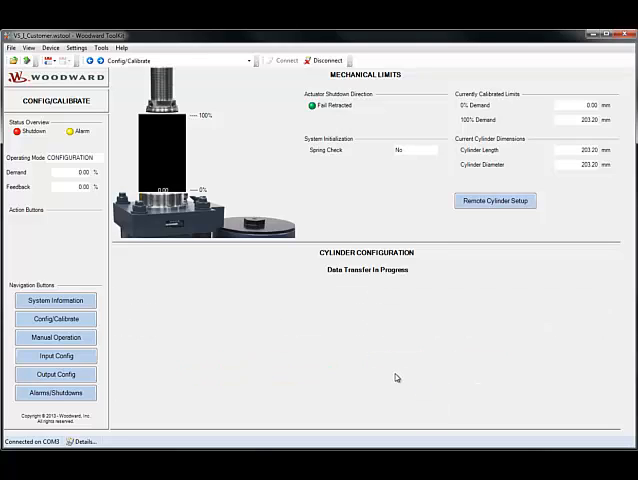
mouse_move(450, 267)
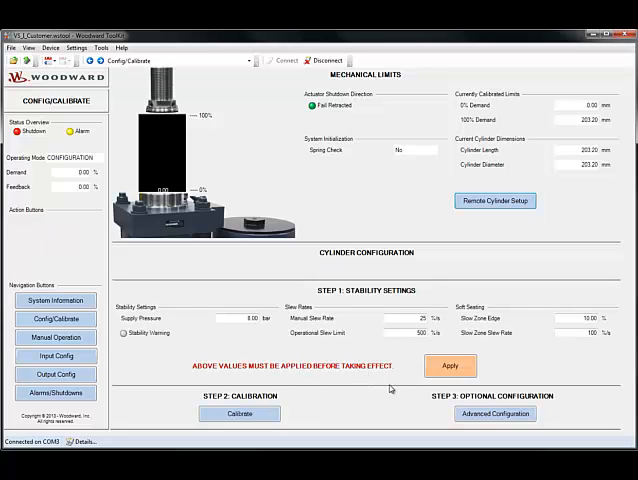
mouse_move(308, 423)
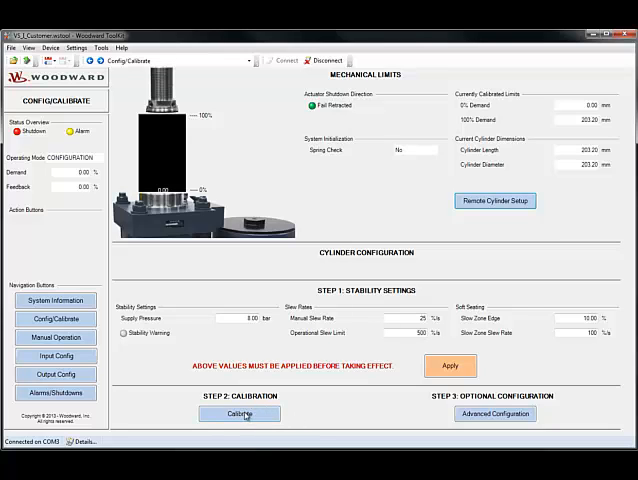
Open the Step 2 Calibration page and start the live actuator position trend.
click(239, 413)
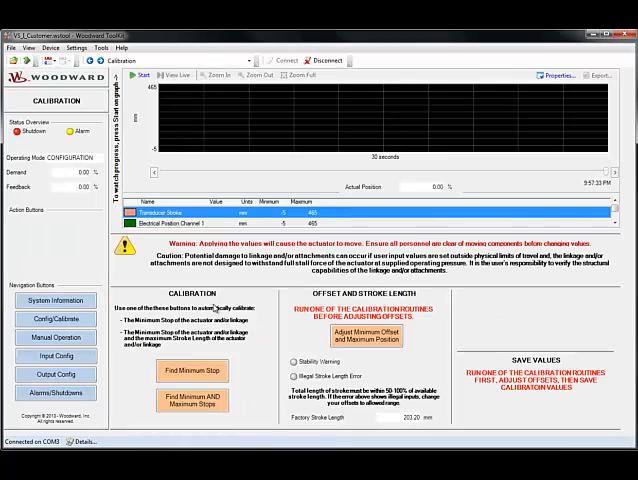
mouse_move(577, 160)
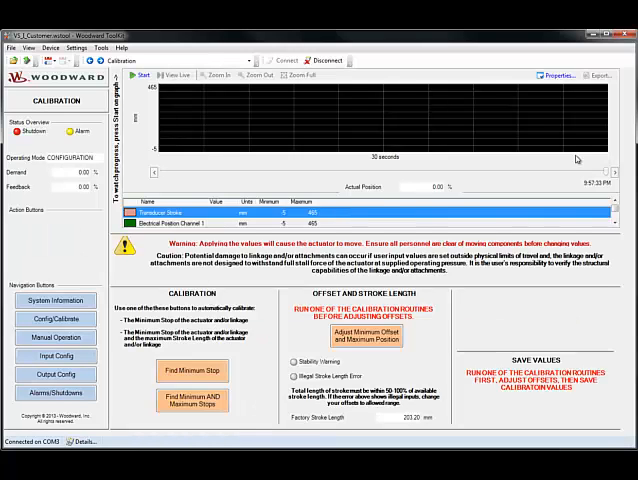
mouse_move(568, 143)
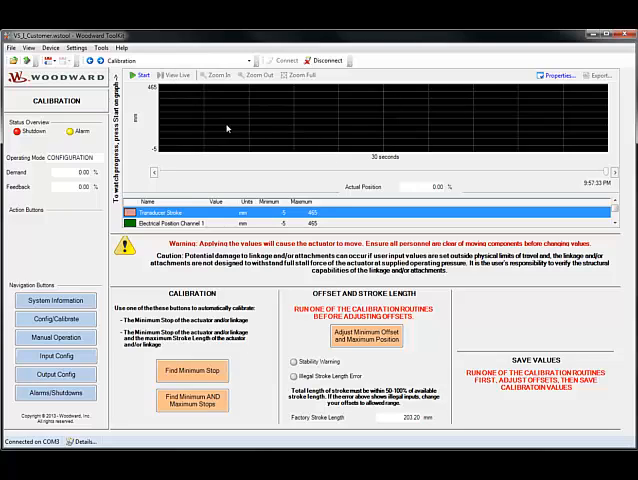
mouse_move(224, 137)
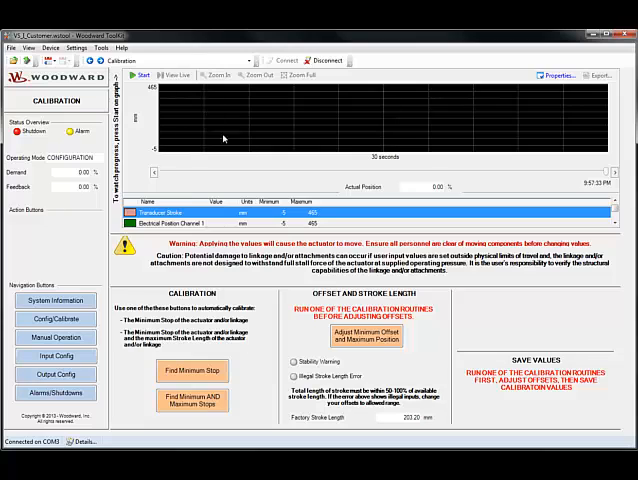
click(140, 77)
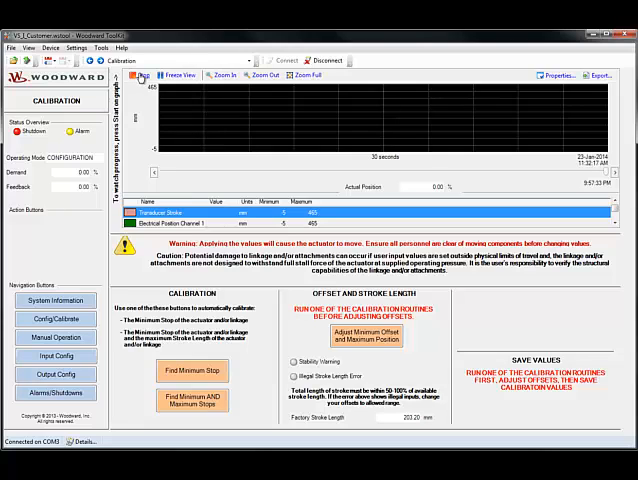
click(140, 77)
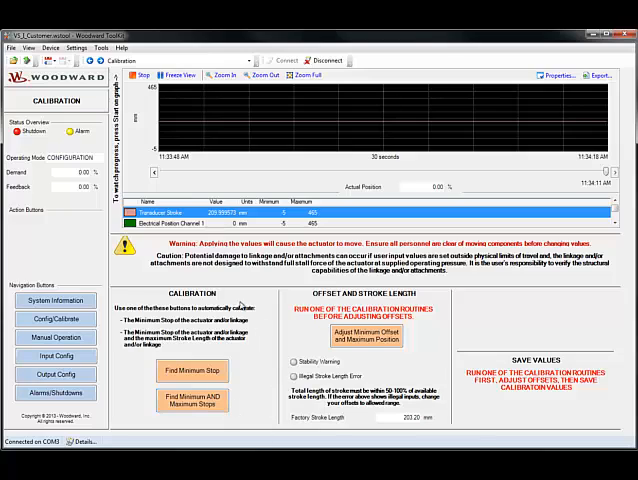
mouse_move(137, 383)
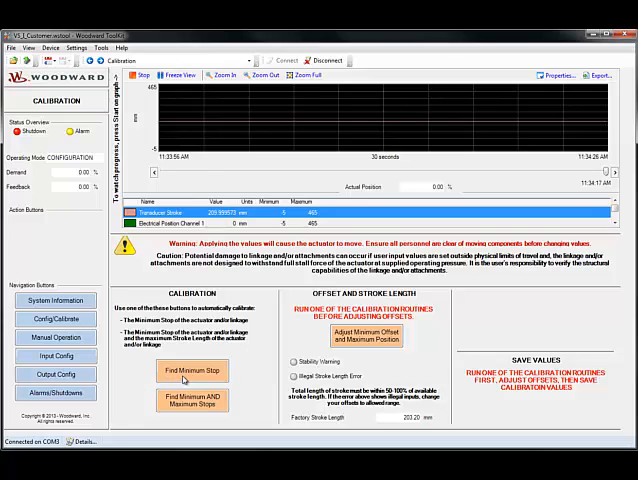
Run Find Minimum Stop, confirming the warning, until calibration completes.
click(192, 370)
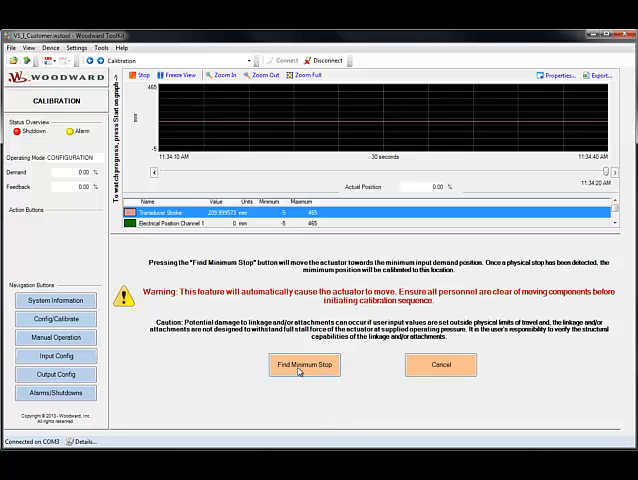
click(305, 364)
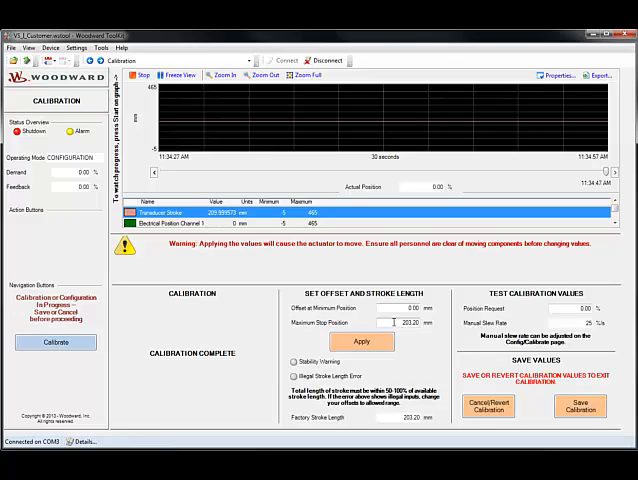
Enter a test Position Request of 100 so the actuator reaches 100% position.
click(400, 308)
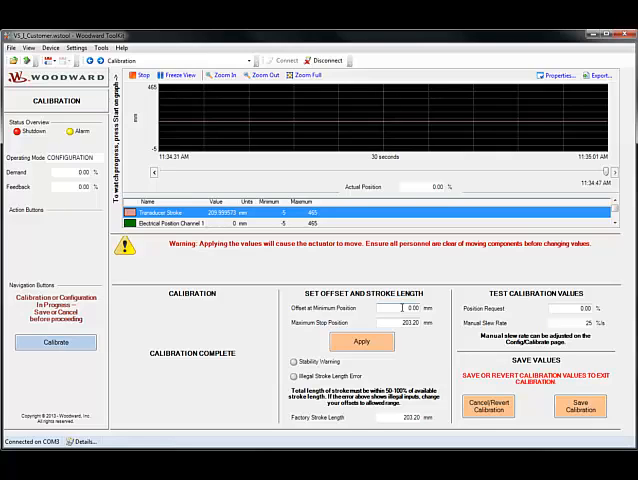
click(405, 307)
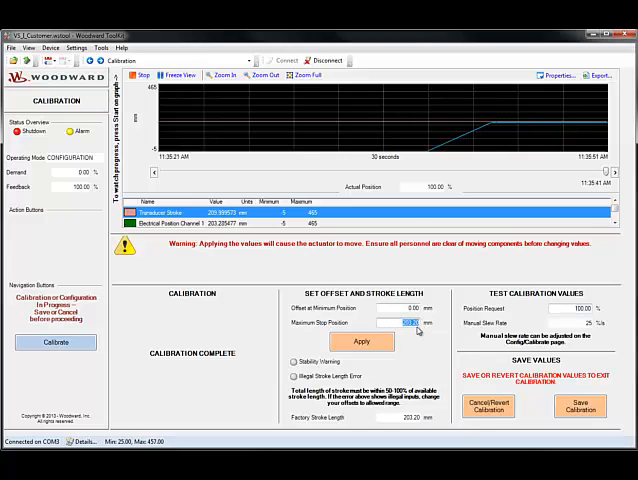
Set the maximum stop position to 150 mm and save the calibration values.
text(150)
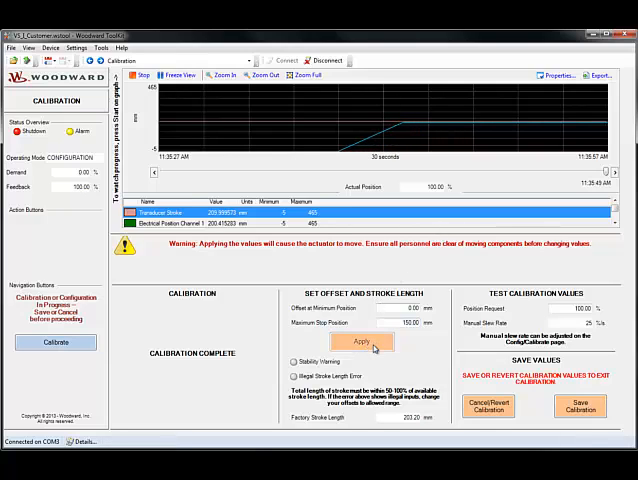
click(362, 341)
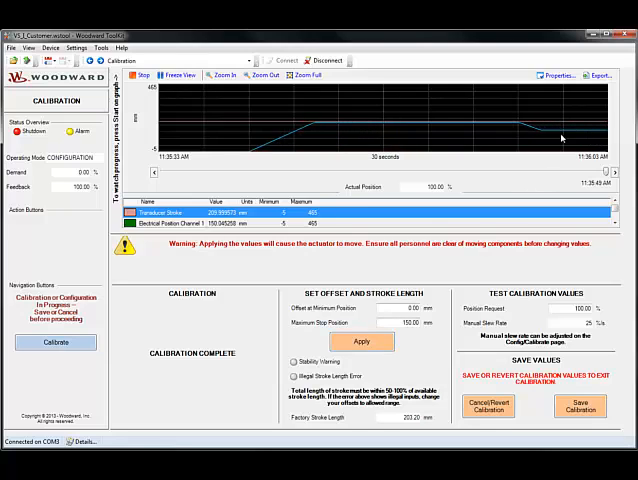
click(581, 405)
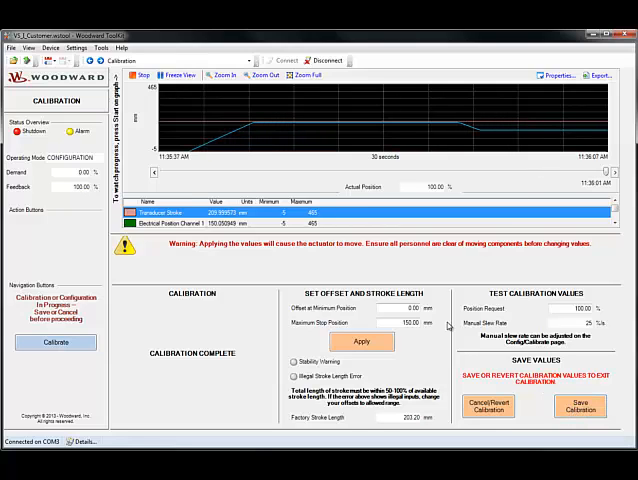
click(402, 307)
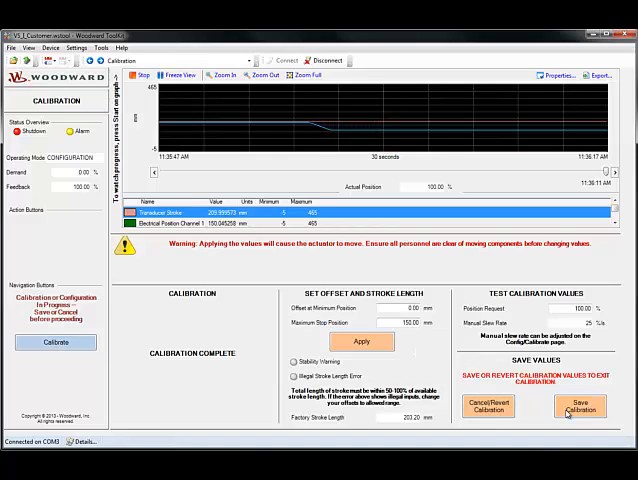
click(580, 408)
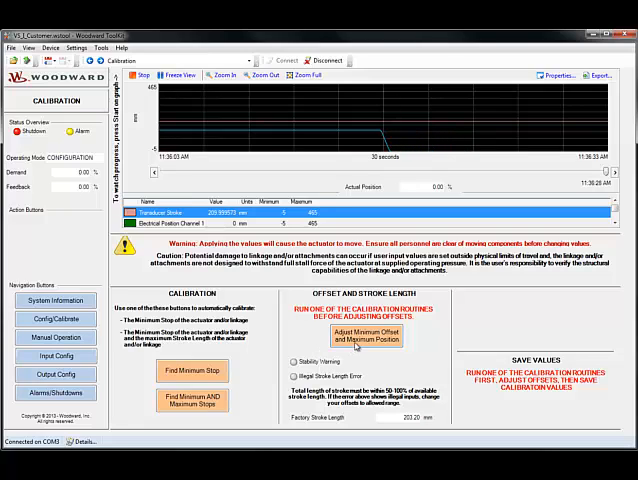
click(365, 335)
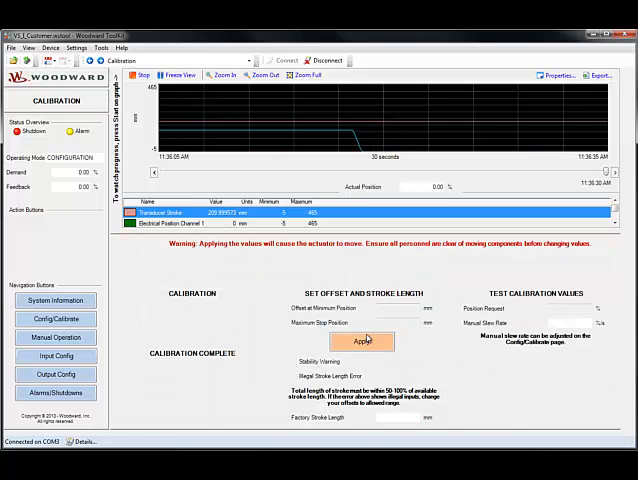
click(362, 341)
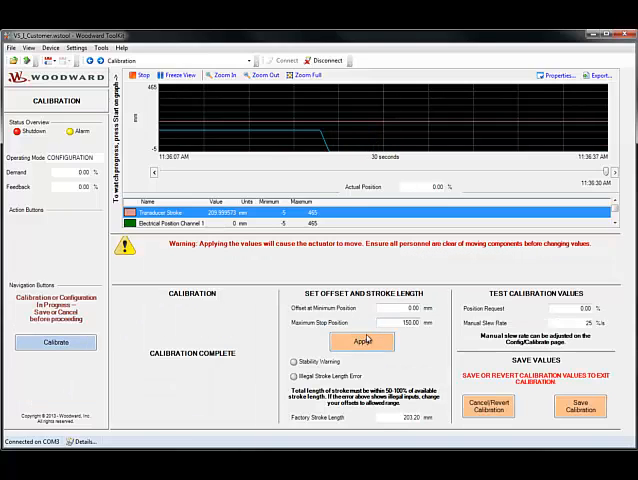
click(398, 322)
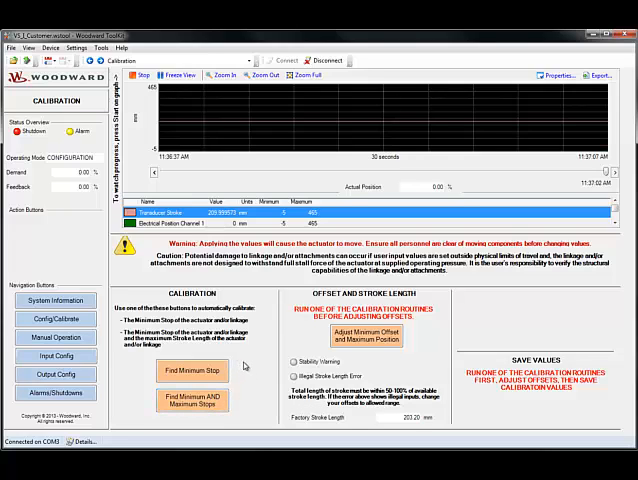
Bring up the confirmation warning for Find Minimum AND Maximum Stops.
click(192, 400)
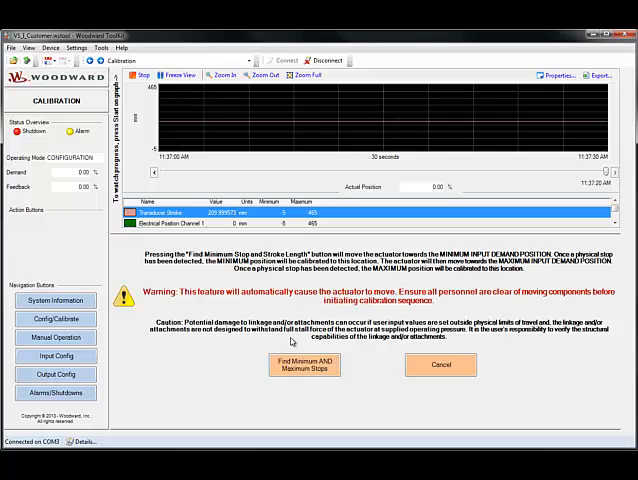
mouse_move(320, 358)
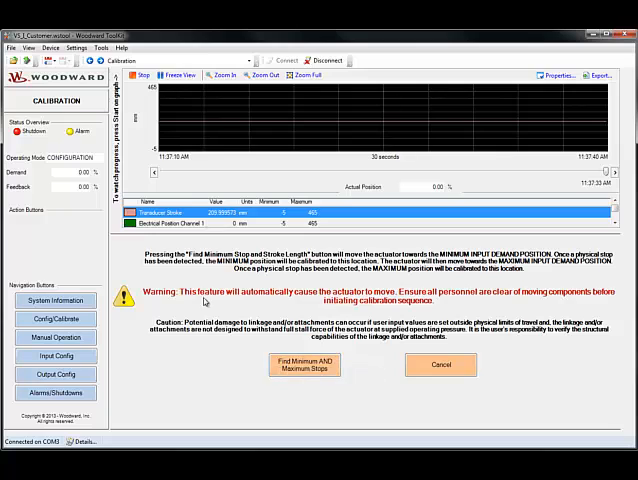
Run Find Minimum and Maximum Stops until calibration detects a 203.20 mm maximum stop.
click(304, 364)
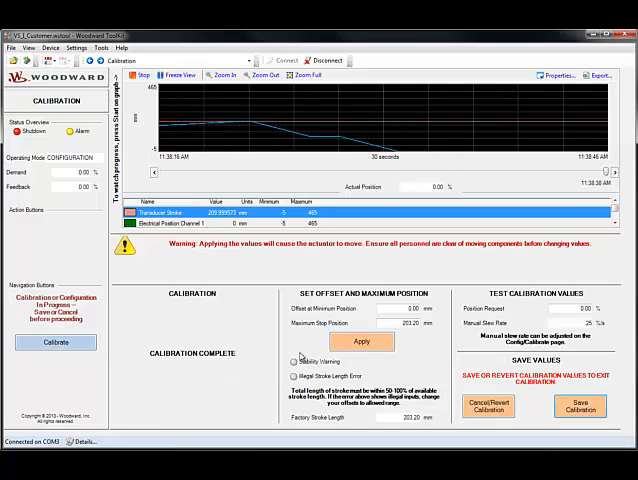
Check the minimum-position offset and set Manual Slew Rate to 25.
click(400, 307)
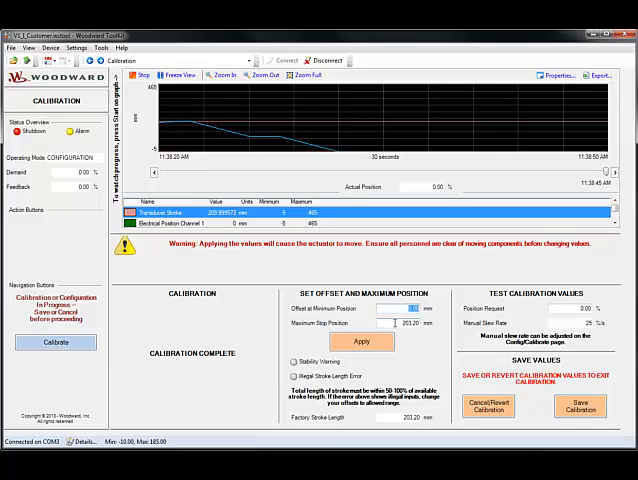
click(361, 341)
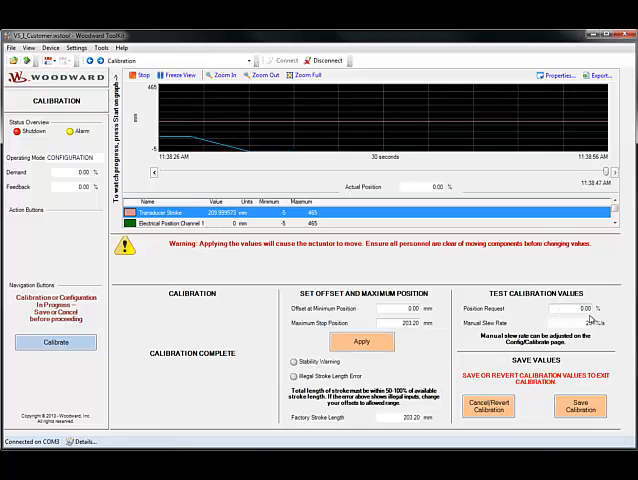
text(25)
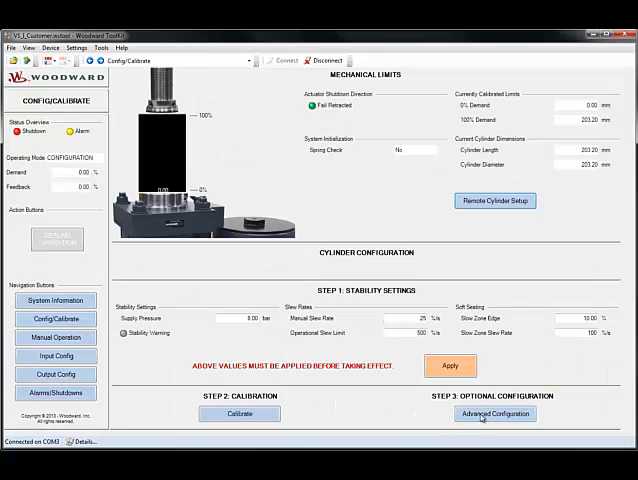
Review bandwidth 5.00 Hz, dither 0.00 % and silt buster values, then apply and save.
click(494, 413)
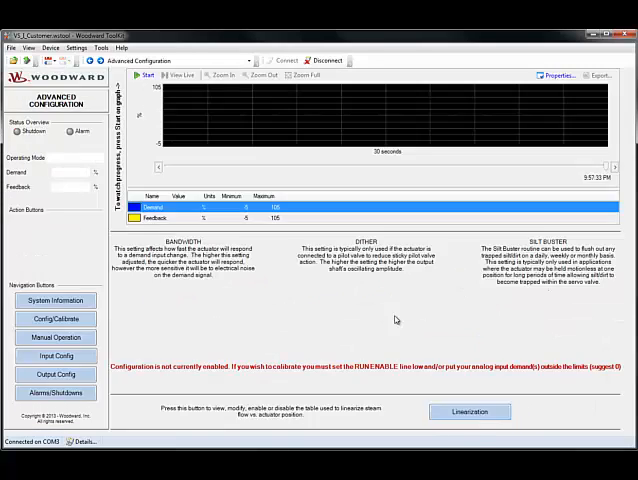
click(56, 318)
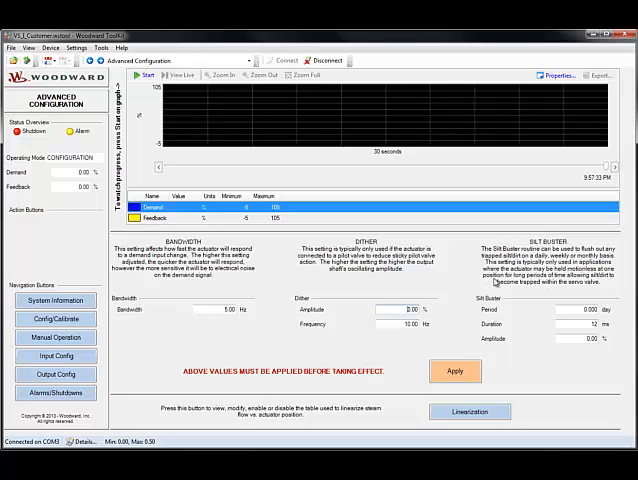
mouse_move(513, 264)
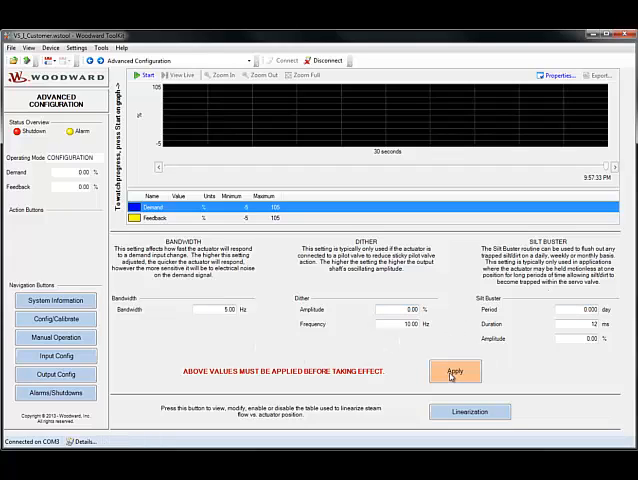
click(456, 371)
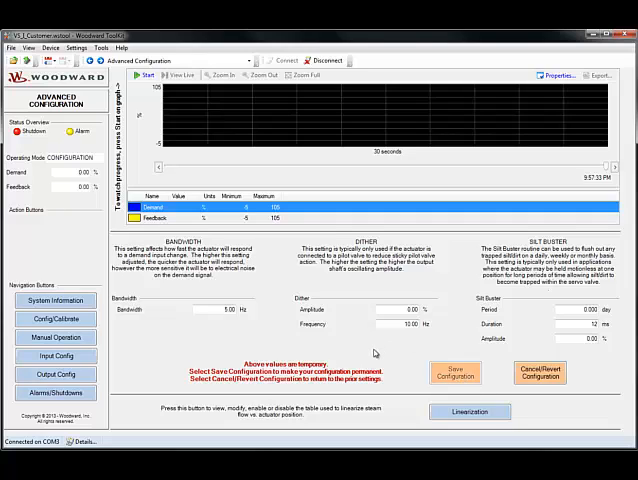
click(456, 372)
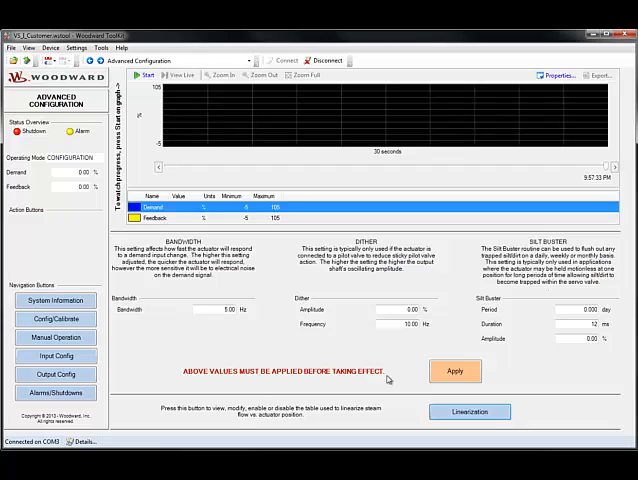
mouse_move(416, 402)
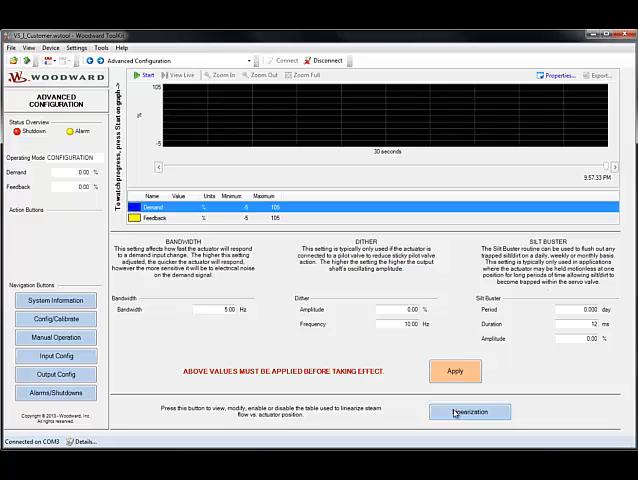
Show the Linearization page and select the first analog position entry.
click(469, 412)
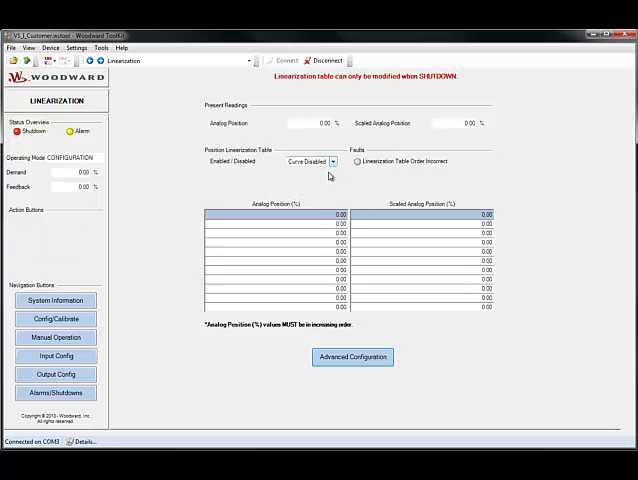
click(330, 214)
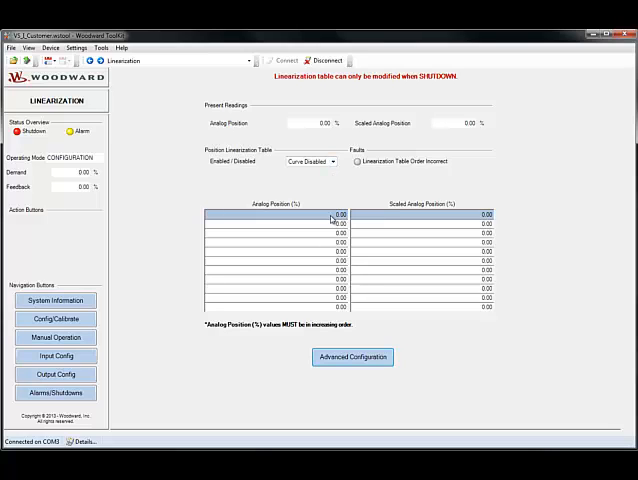
mouse_move(304, 216)
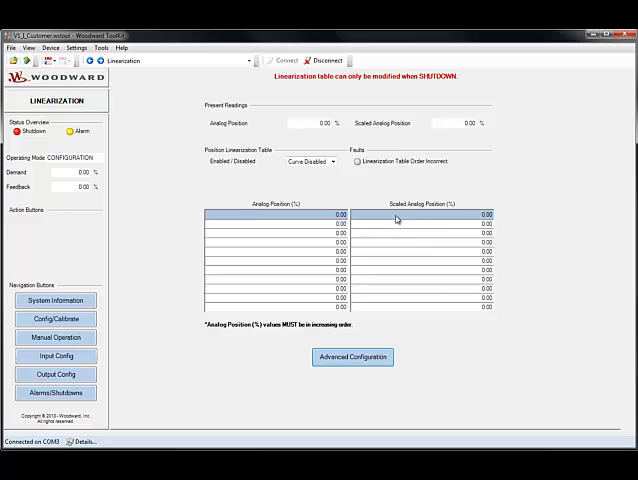
mouse_move(332, 344)
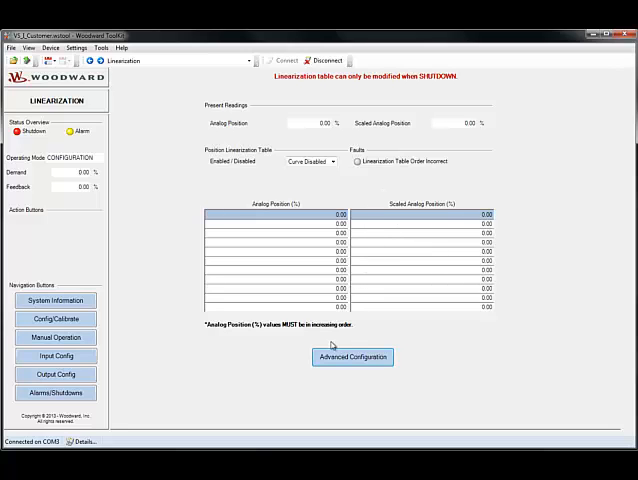